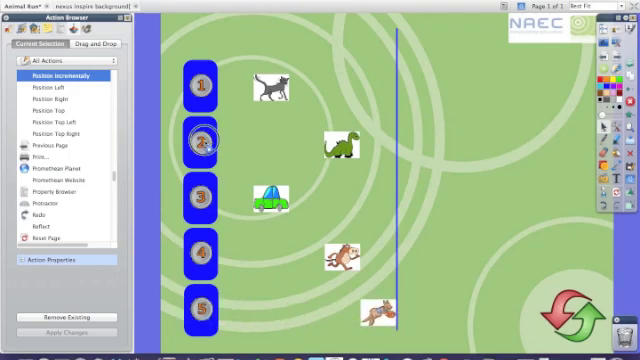
# - Move from the finished example to a blank green flipchart page
pyautogui.click(204, 138)
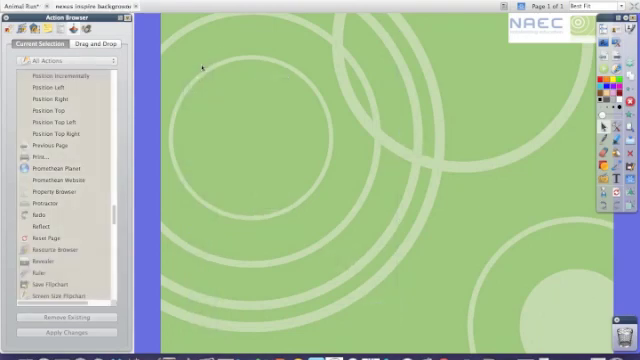
pyautogui.moveTo(200, 66)
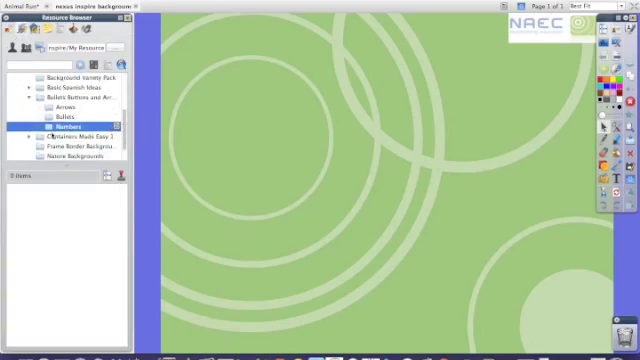
# - Expand the Shared Resources folders down to the Buttons collection
pyautogui.click(22, 128)
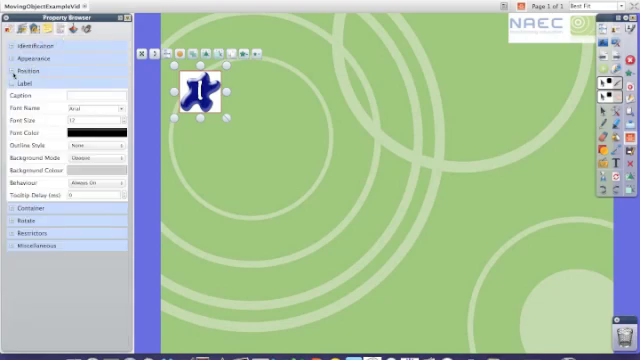
# - Shrink the blue bubble button to a width of 80 in the Property Browser
pyautogui.click(28, 72)
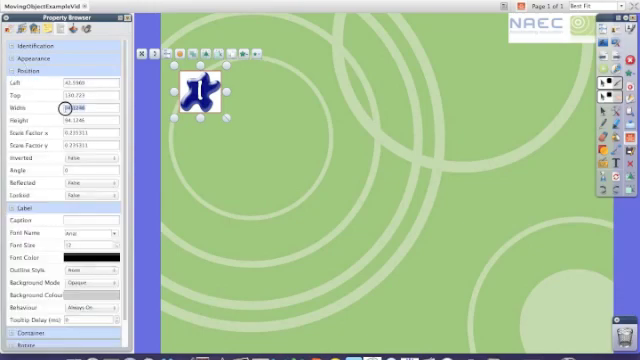
pyautogui.write('80')
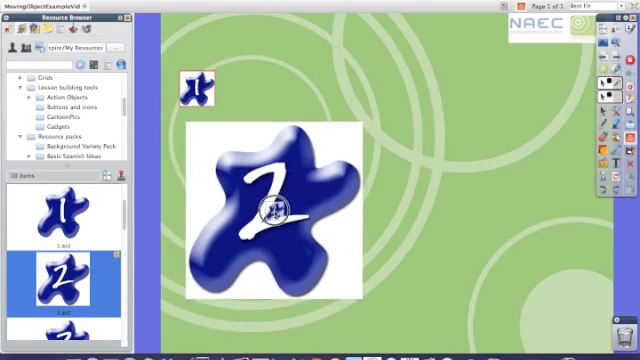
# - Choose the bubble numbered 2 from the Resource Browser for the page
pyautogui.click(276, 210)
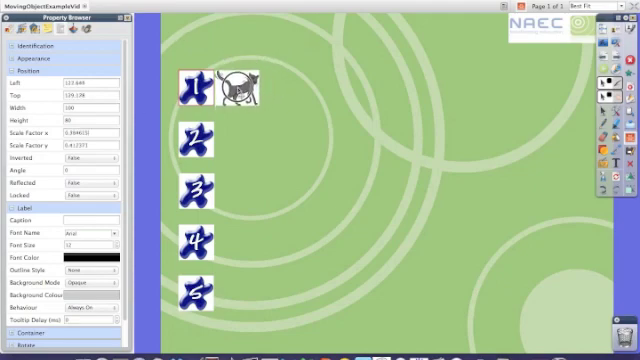
# - Bring up the resource library of pictures to place beside the five stacked bubbles
pyautogui.click(232, 88)
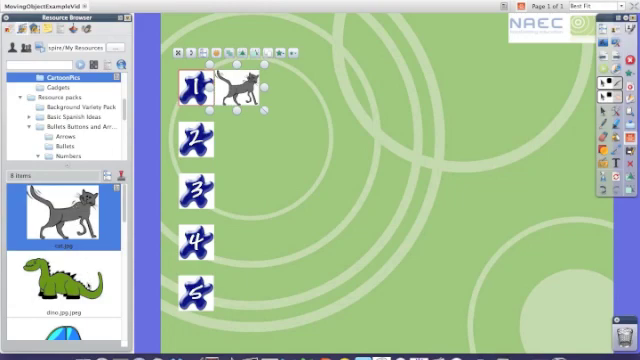
# - Add the green dinosaur picture beside bubble 2
pyautogui.click(64, 284)
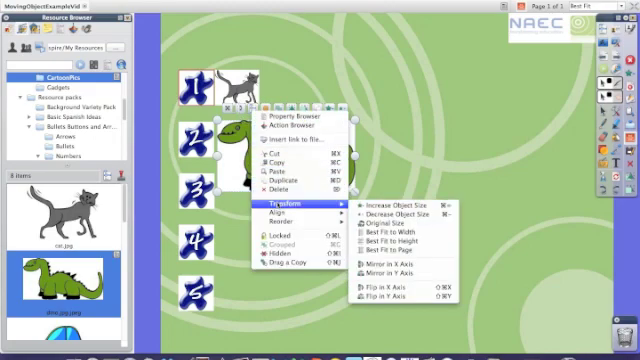
pyautogui.moveTo(396, 204)
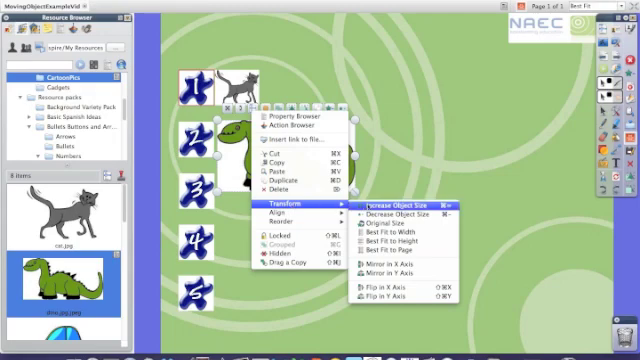
pyautogui.moveTo(390, 296)
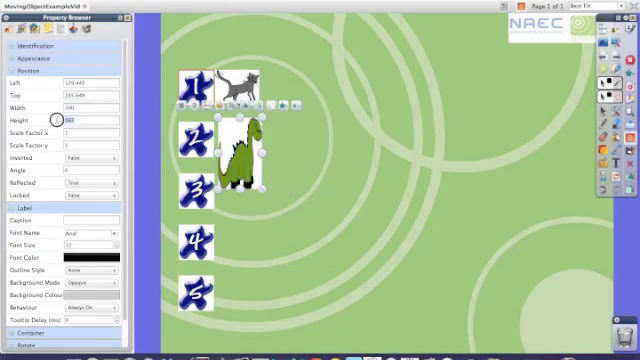
# - Set the dinosaur's height to 80 so it matches the cat
pyautogui.write('80')
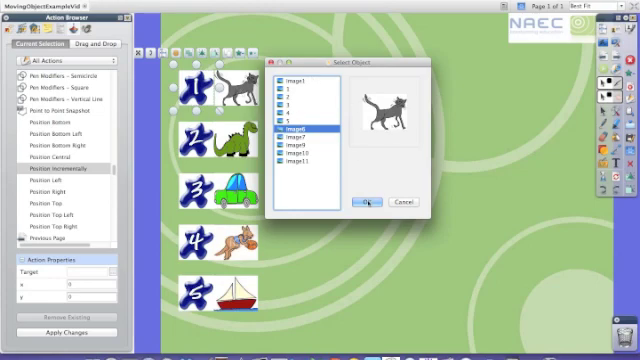
# - Make bubble 1's Reposition Incrementally action target the cat picture
pyautogui.click(368, 202)
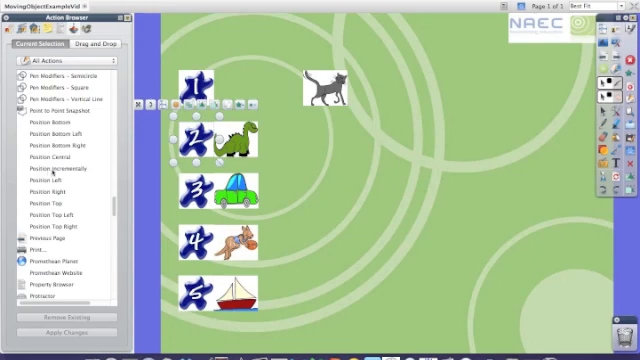
# - Target bubble 2's Reposition Incrementally action at the dinosaur and apply the changes
pyautogui.click(62, 168)
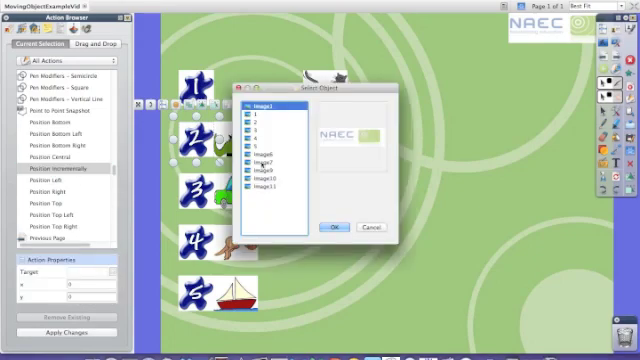
pyautogui.click(274, 160)
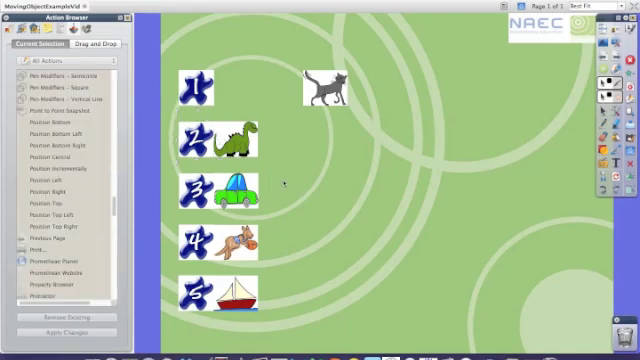
pyautogui.click(56, 168)
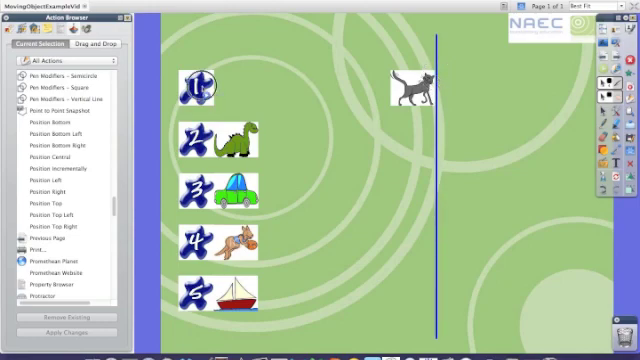
# - Test bubble 1 so the cat advances up to the blue finish line
pyautogui.click(58, 172)
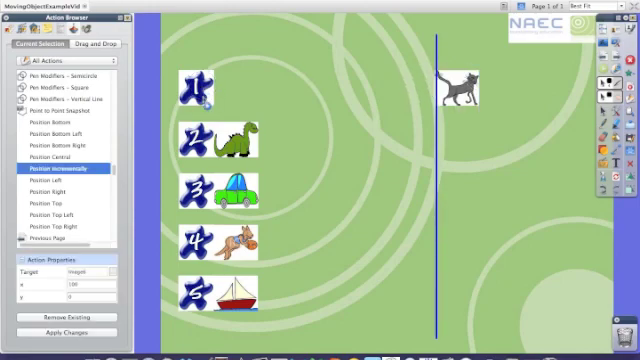